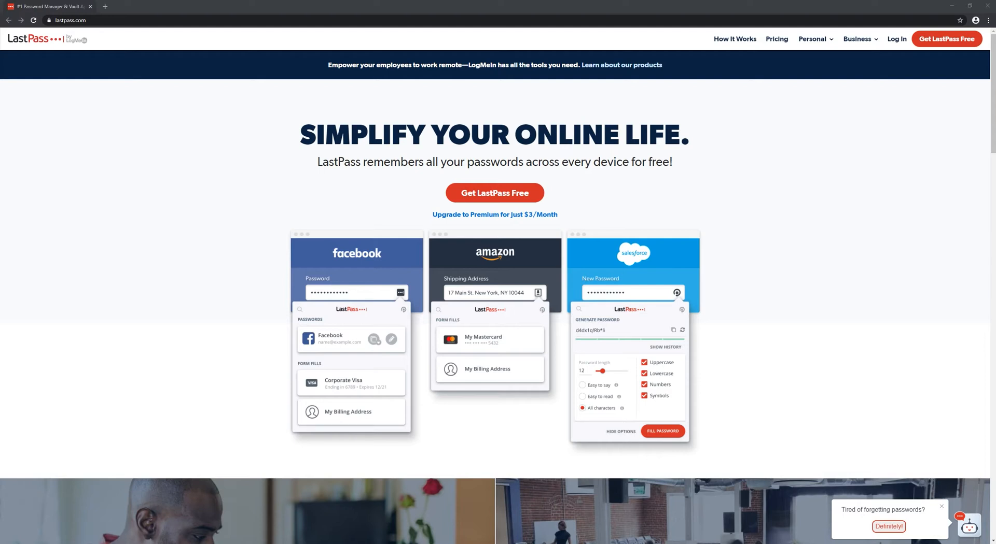
{"action": "mouse_move", "coordinate": [744, 147]}
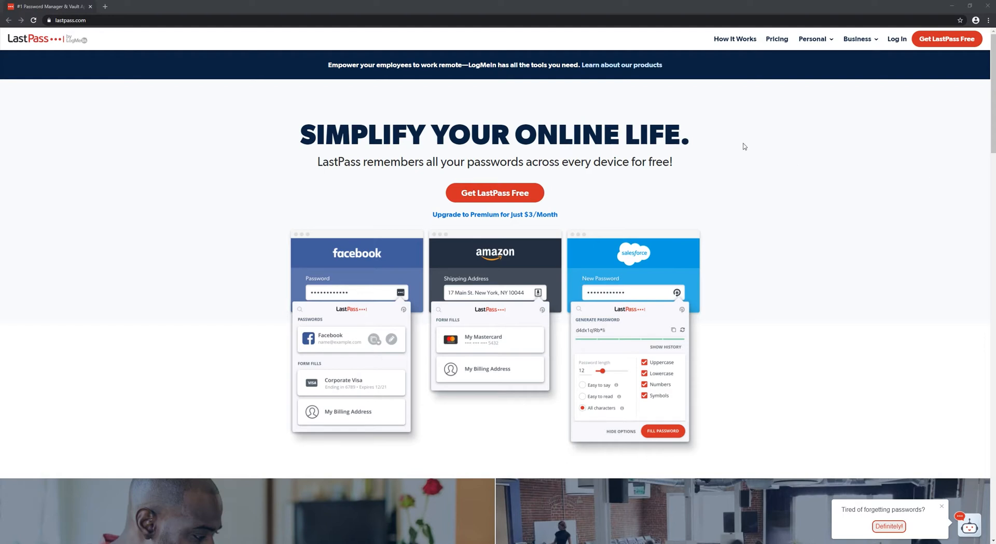
{"action": "mouse_move", "coordinate": [169, 82]}
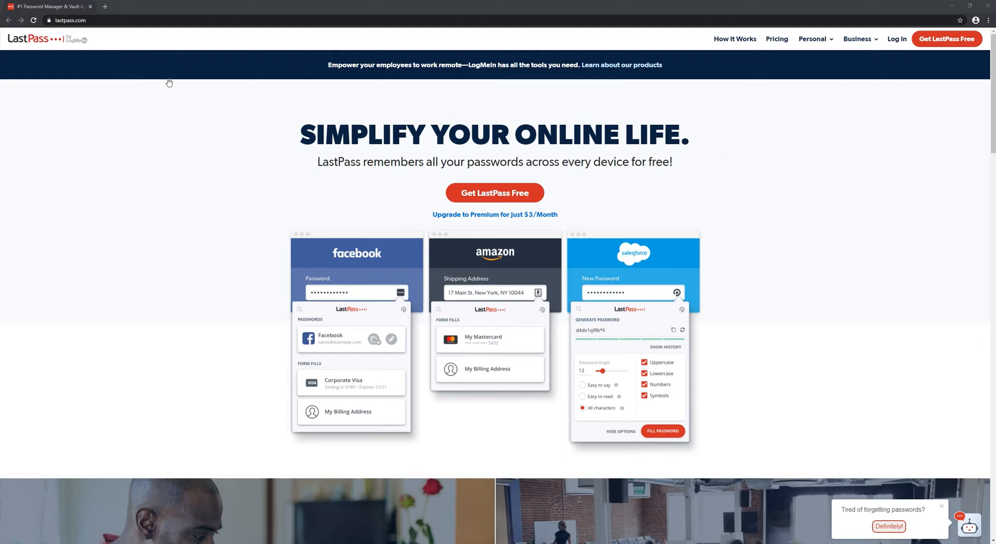
{"action": "mouse_move", "coordinate": [534, 178]}
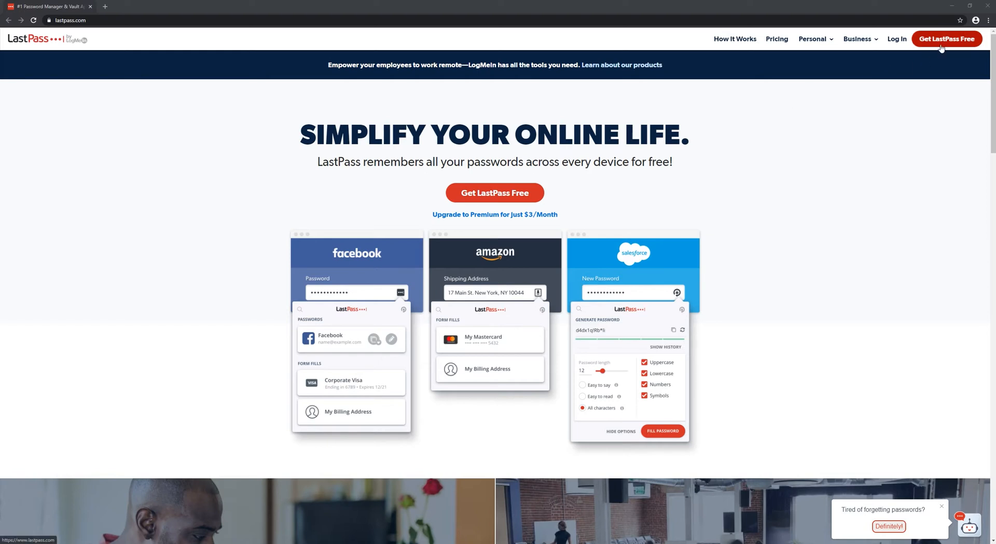
Step: Choose 'Get LastPass Free' on the homepage to start a new free account
{"action": "left_click", "coordinate": [945, 38]}
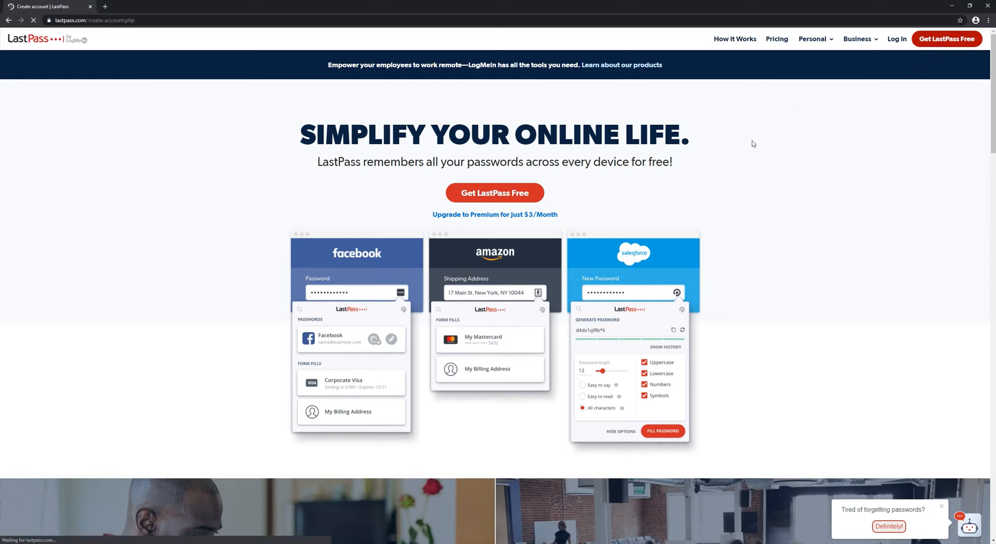
Step: Enter the email 'theitguy' and a confirmed master password in the sign-up form
{"action": "left_click", "coordinate": [495, 192]}
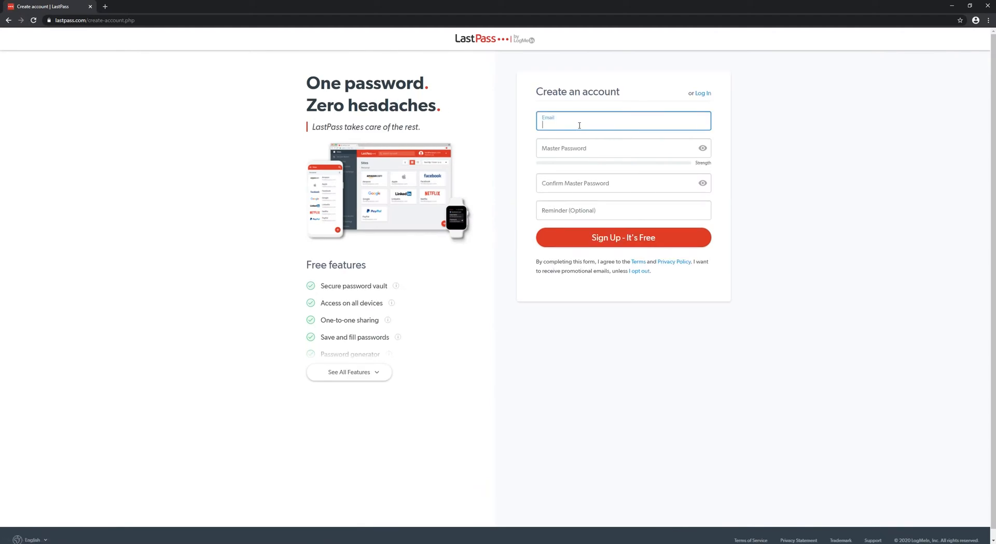
{"action": "type", "text": "theitguy"}
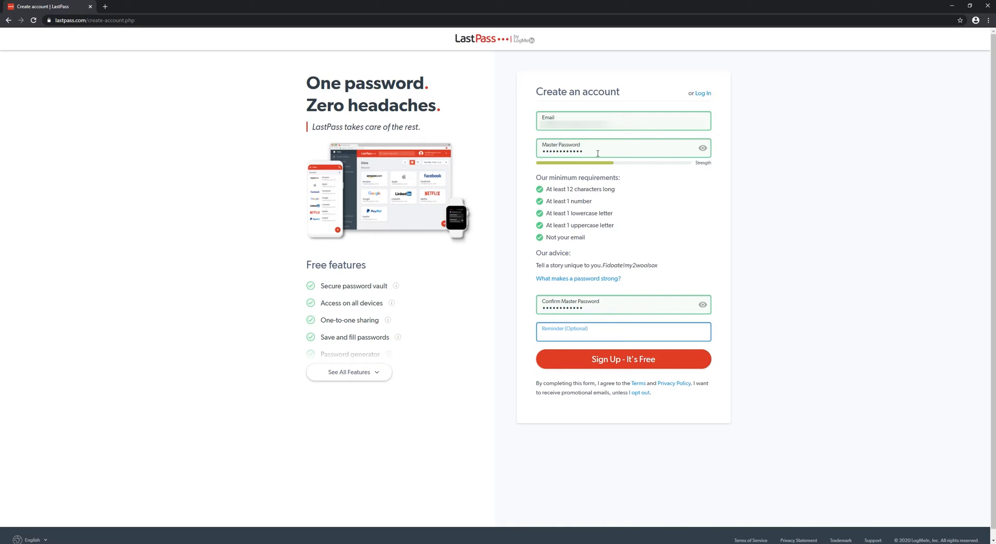
Step: Leave the password reminder blank and submit 'Sign Up - It's Free'
{"action": "left_click", "coordinate": [623, 331]}
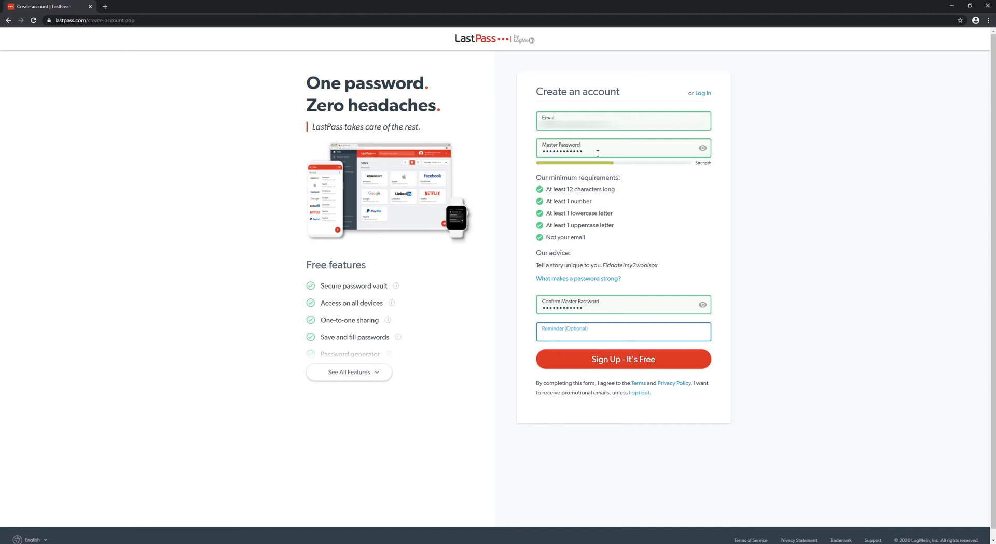
{"action": "left_click", "coordinate": [622, 332]}
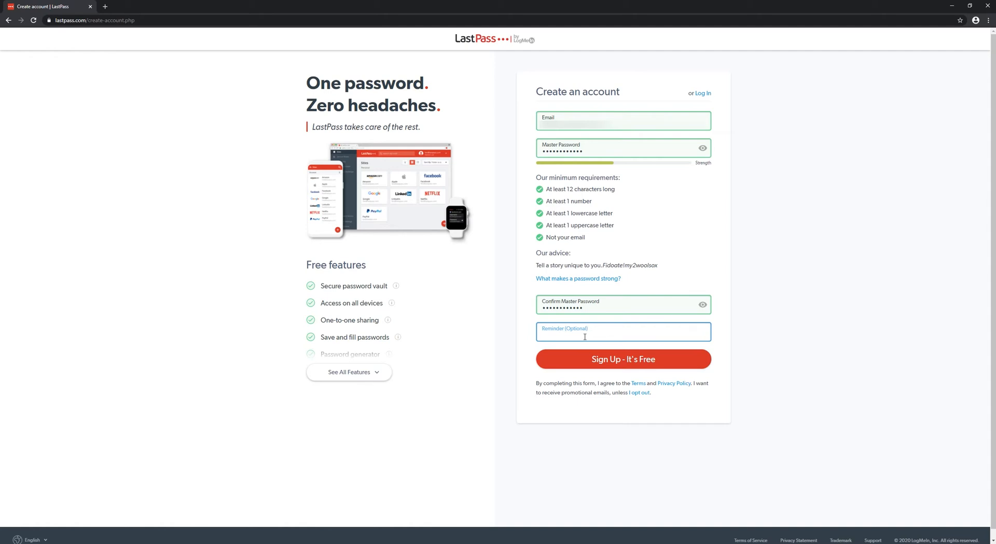
{"action": "left_click", "coordinate": [622, 331]}
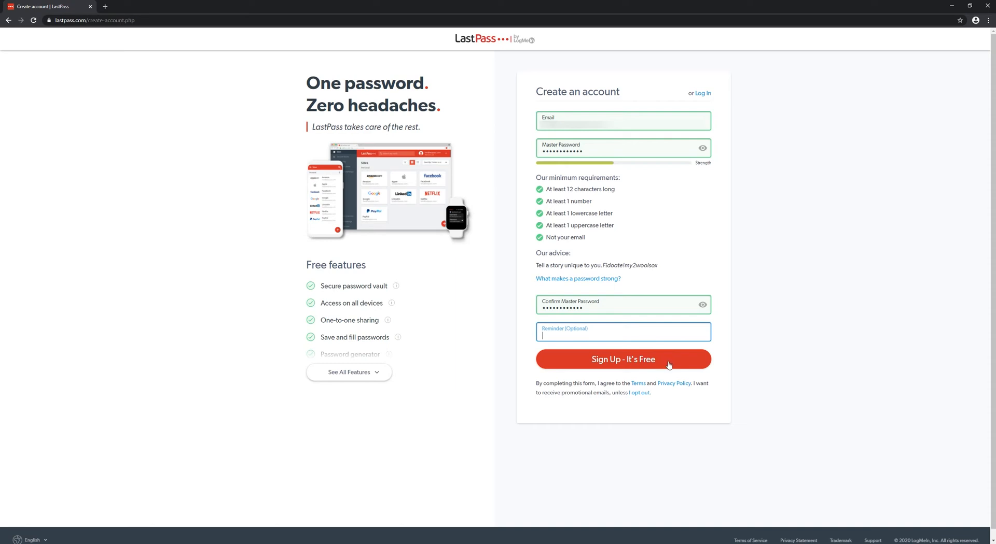
{"action": "left_click", "coordinate": [622, 359]}
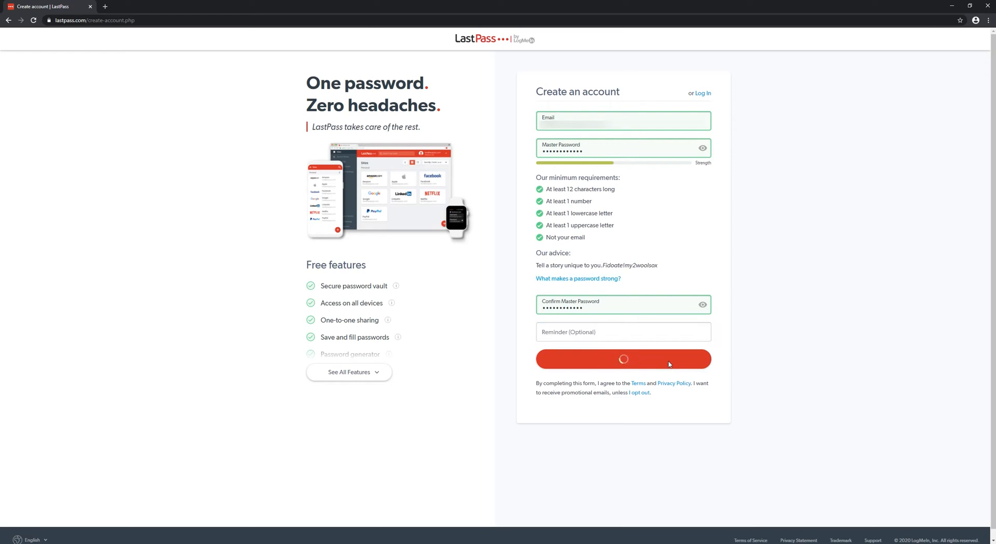
Step: Go from the Welcome page to the LastPass extension listing via 'Install LastPass'
{"action": "left_click", "coordinate": [623, 360]}
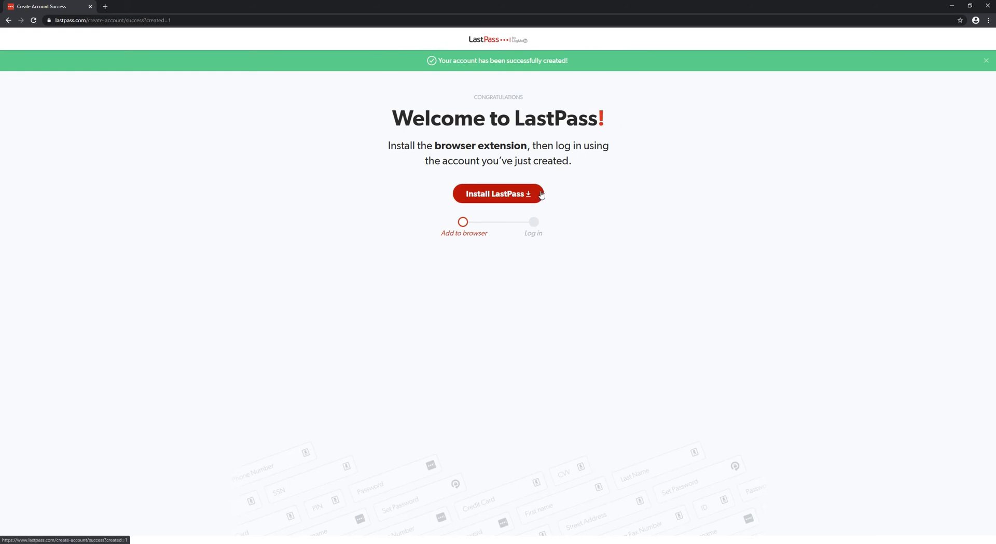
{"action": "left_click", "coordinate": [498, 193]}
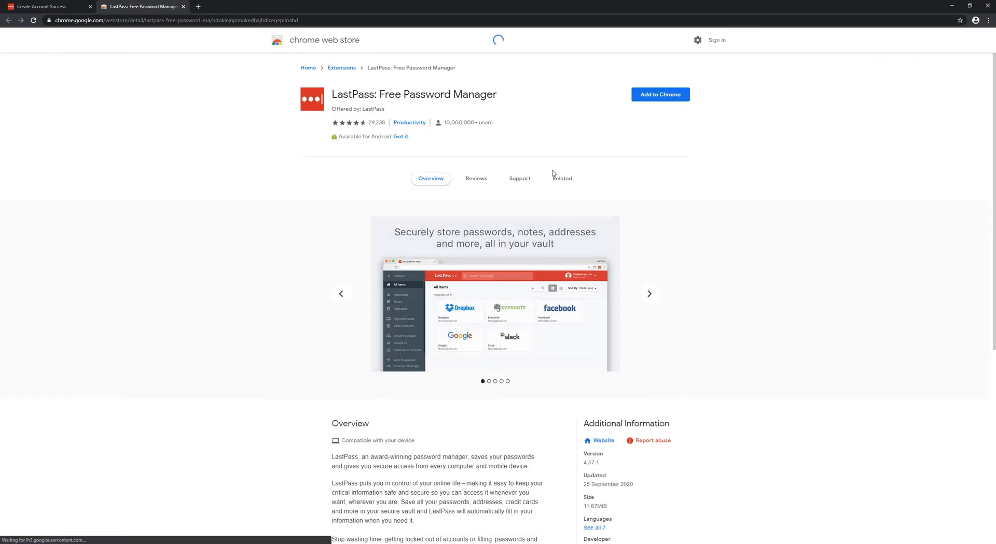
{"action": "mouse_move", "coordinate": [659, 94]}
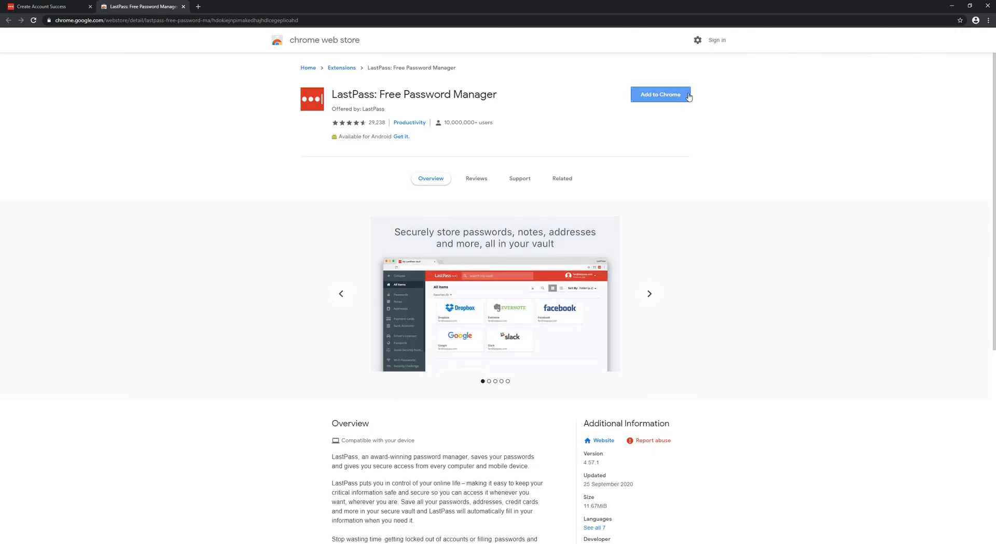
Step: Add the LastPass: Free Password Manager extension to Chrome and confirm the prompt
{"action": "left_click", "coordinate": [659, 94]}
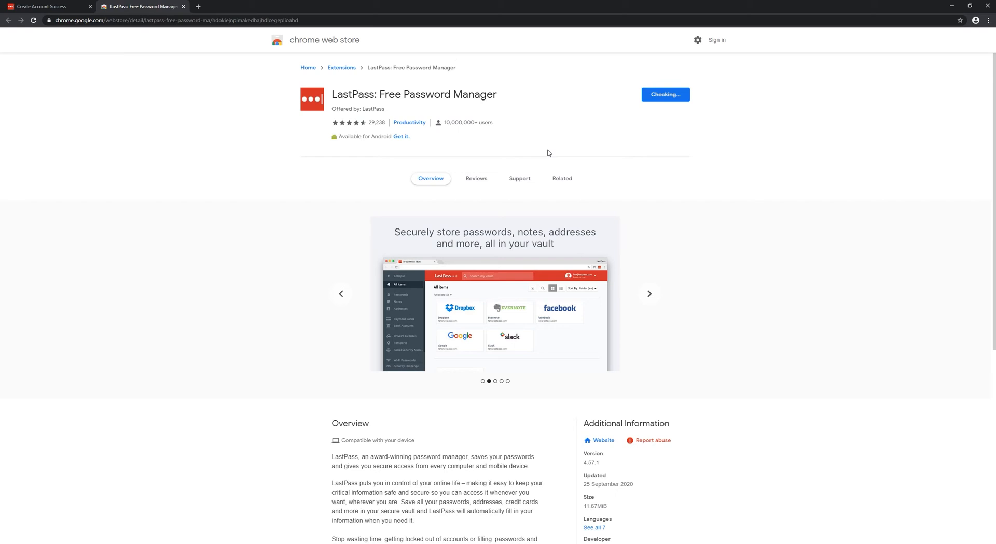
{"action": "left_click", "coordinate": [648, 294]}
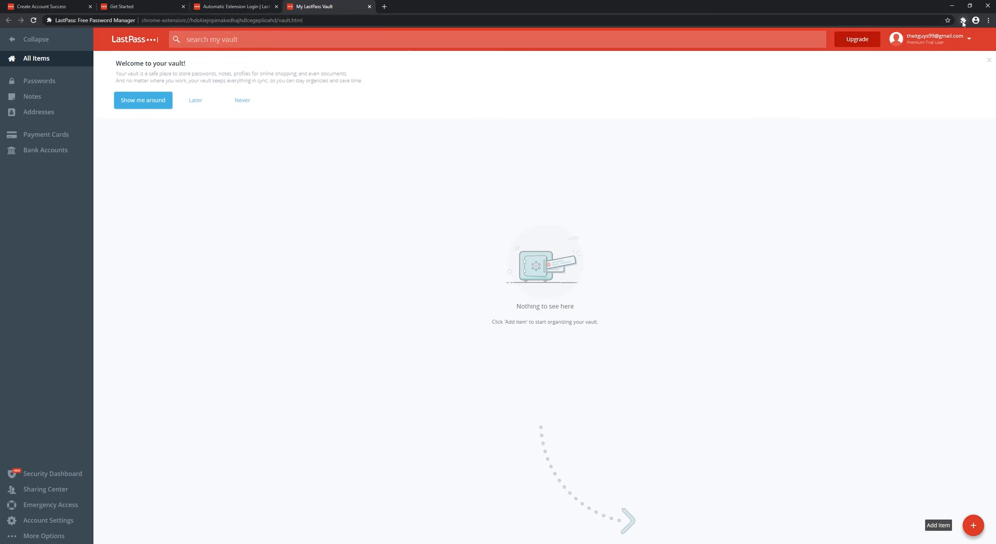
{"action": "left_click", "coordinate": [962, 20]}
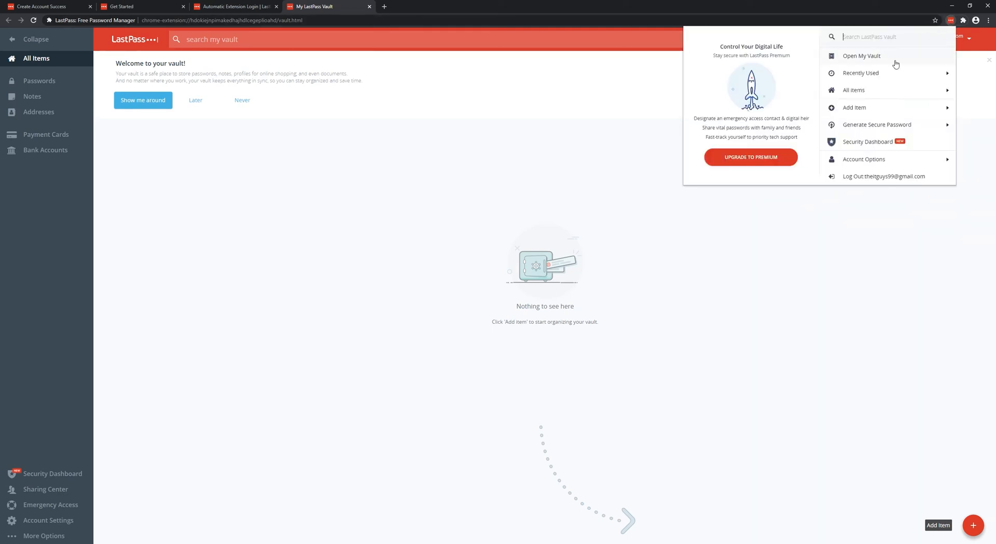
{"action": "mouse_move", "coordinate": [806, 121]}
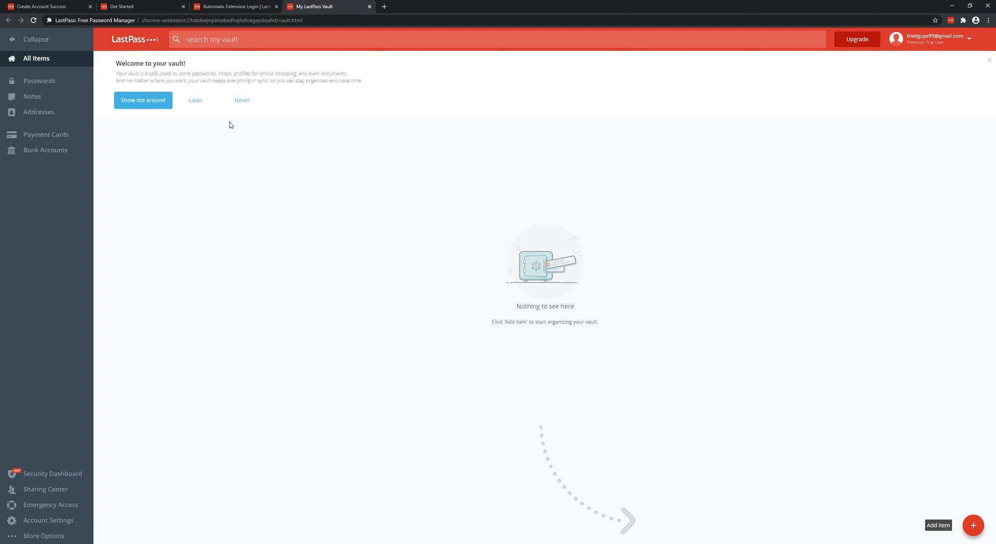
{"action": "mouse_move", "coordinate": [205, 126]}
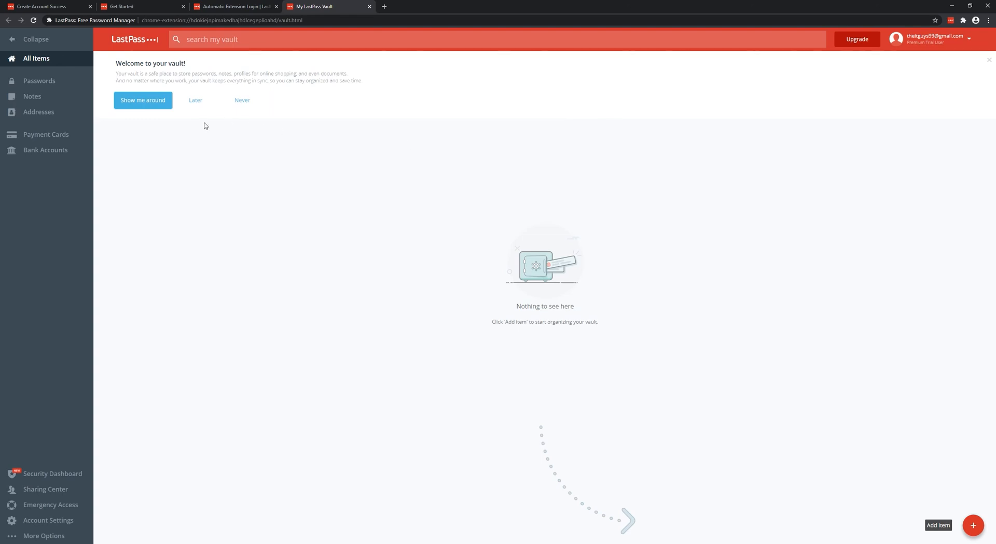
{"action": "mouse_move", "coordinate": [90, 173]}
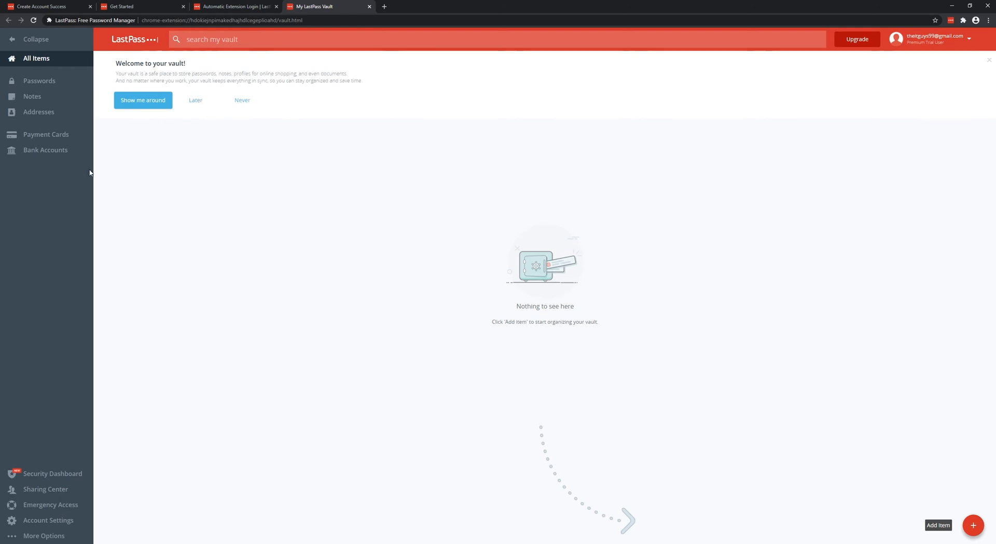
{"action": "left_click", "coordinate": [48, 522]}
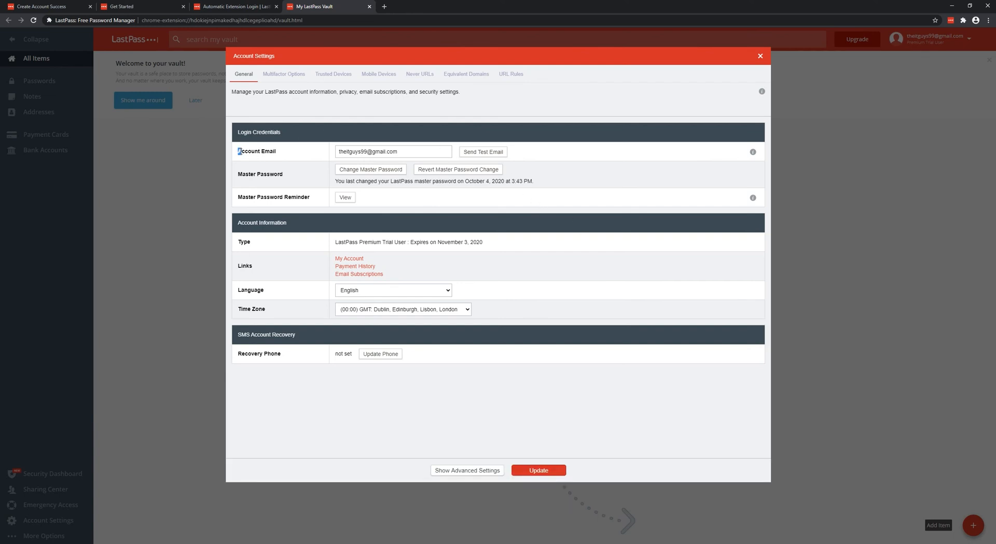
Step: Open Account Settings from the vault and show the Multifactor Options tab
{"action": "double_click", "coordinate": [269, 174]}
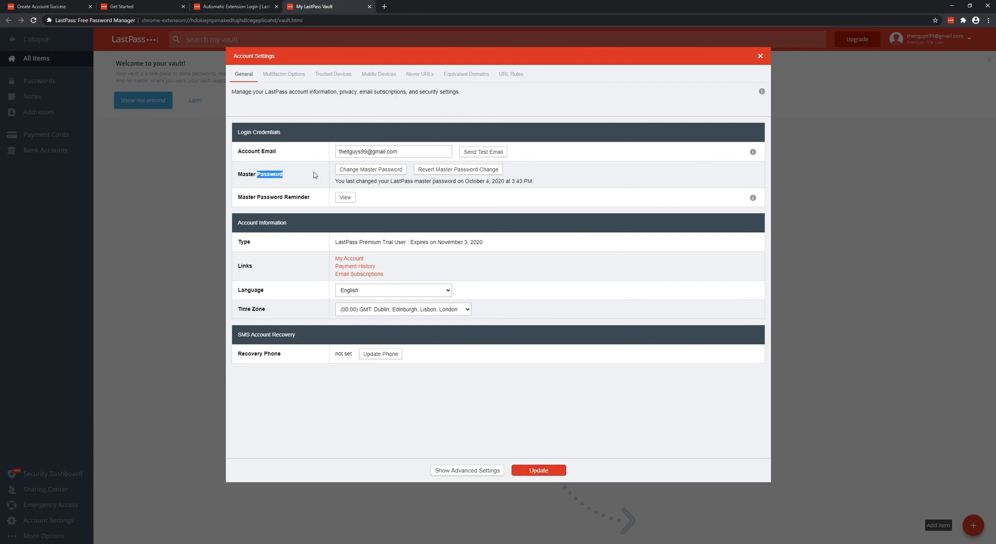
{"action": "mouse_move", "coordinate": [318, 202]}
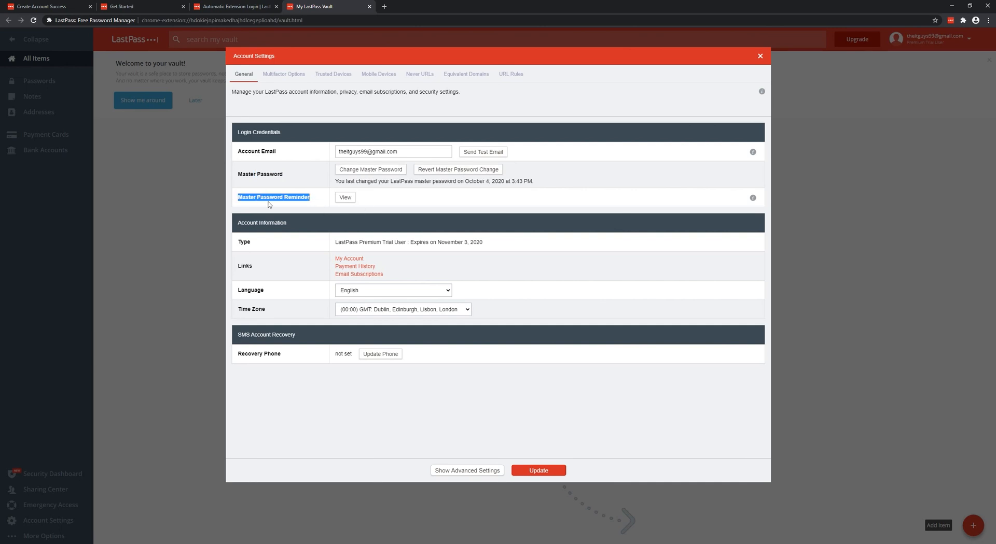
{"action": "mouse_move", "coordinate": [399, 292]}
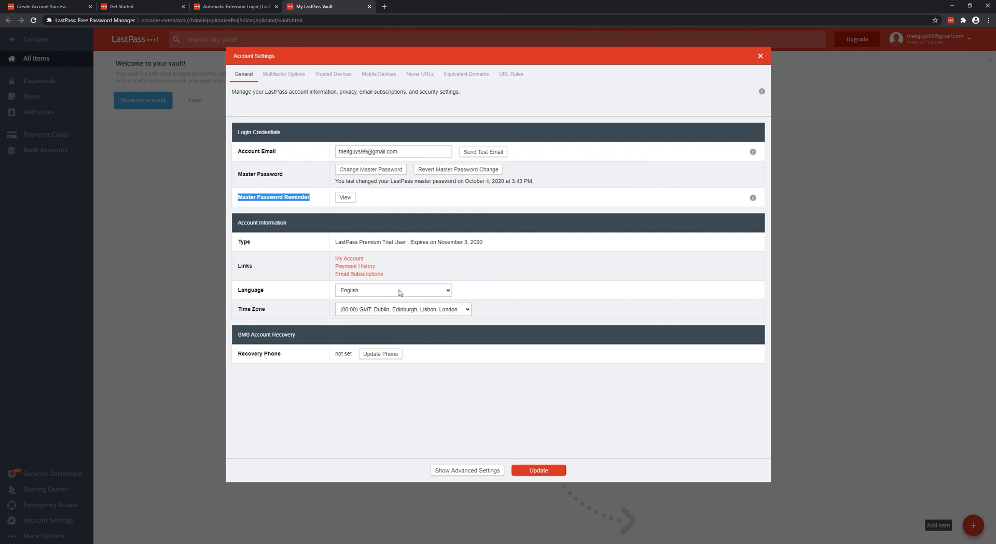
{"action": "mouse_move", "coordinate": [541, 296]}
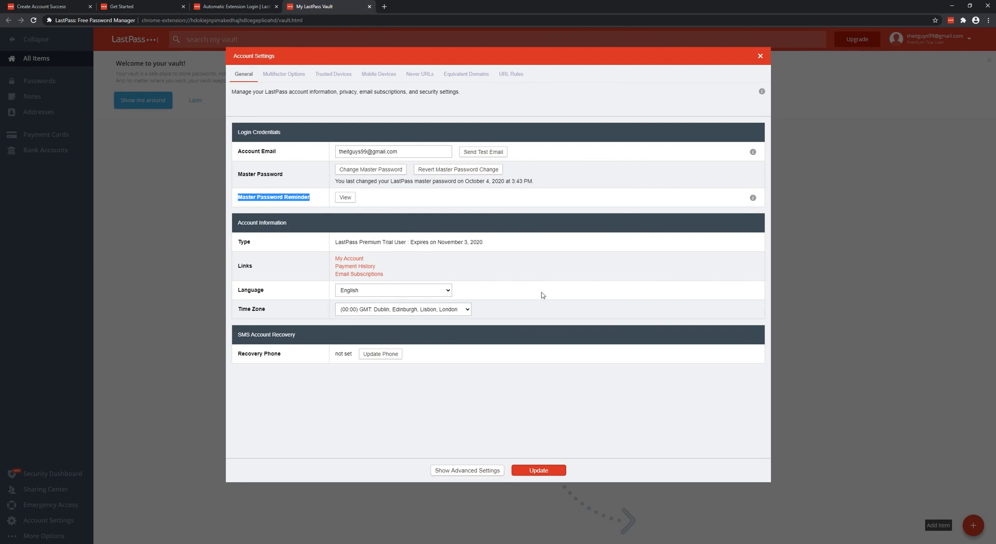
{"action": "mouse_move", "coordinate": [623, 276]}
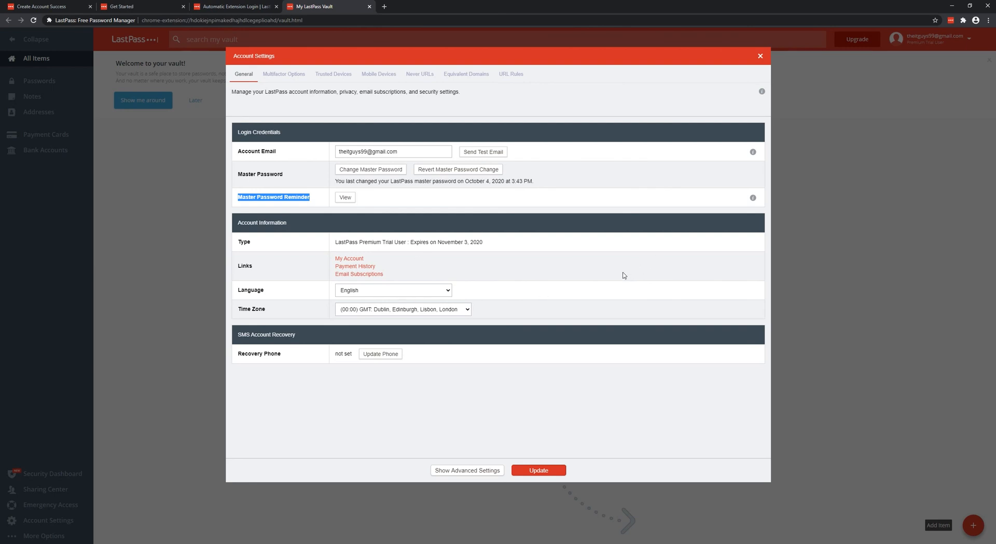
{"action": "left_click", "coordinate": [283, 74]}
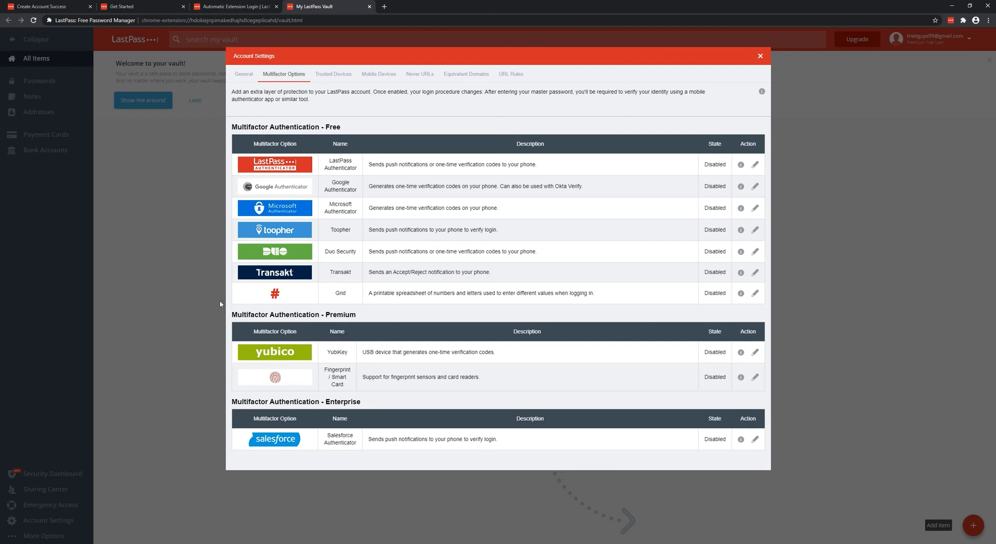
{"action": "mouse_move", "coordinate": [382, 322]}
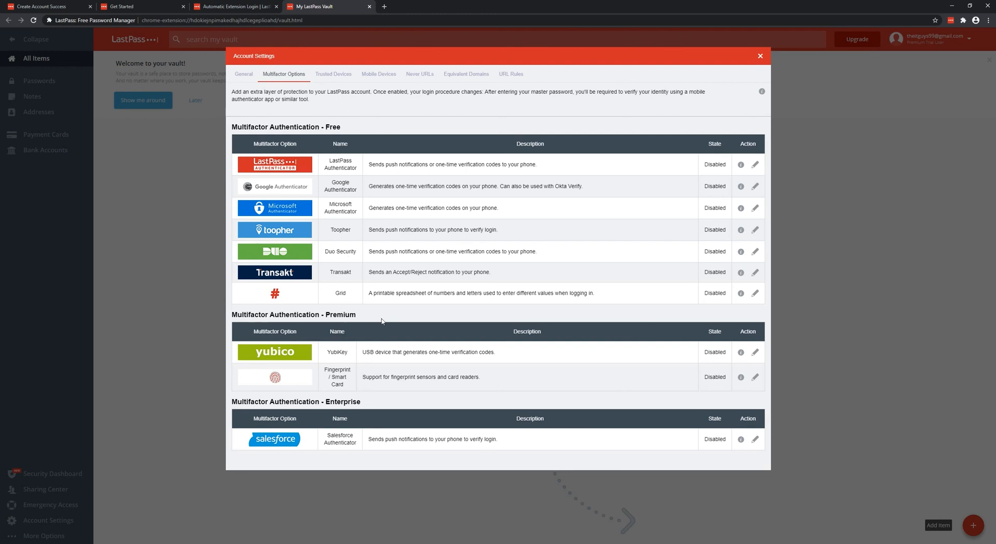
{"action": "mouse_move", "coordinate": [397, 235]}
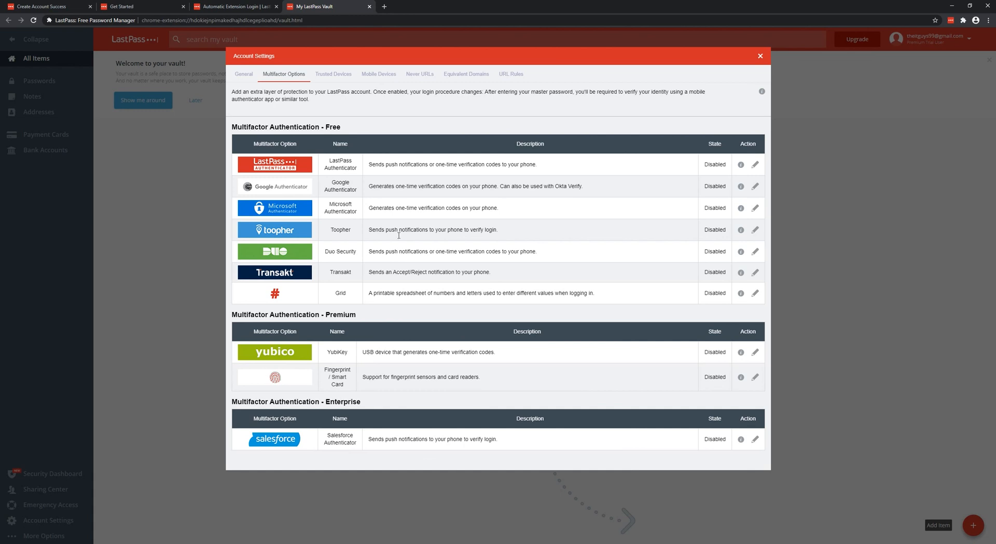
{"action": "mouse_move", "coordinate": [781, 109]}
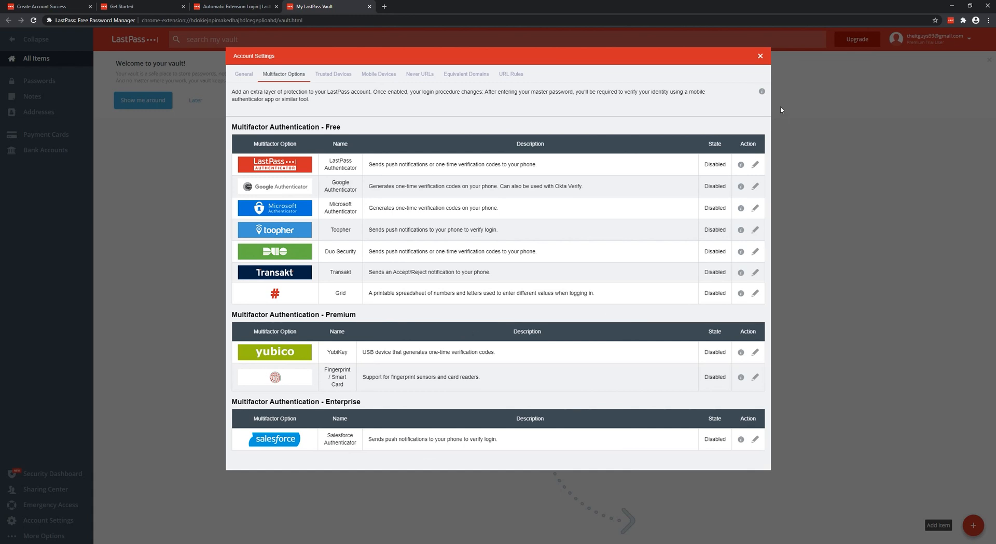